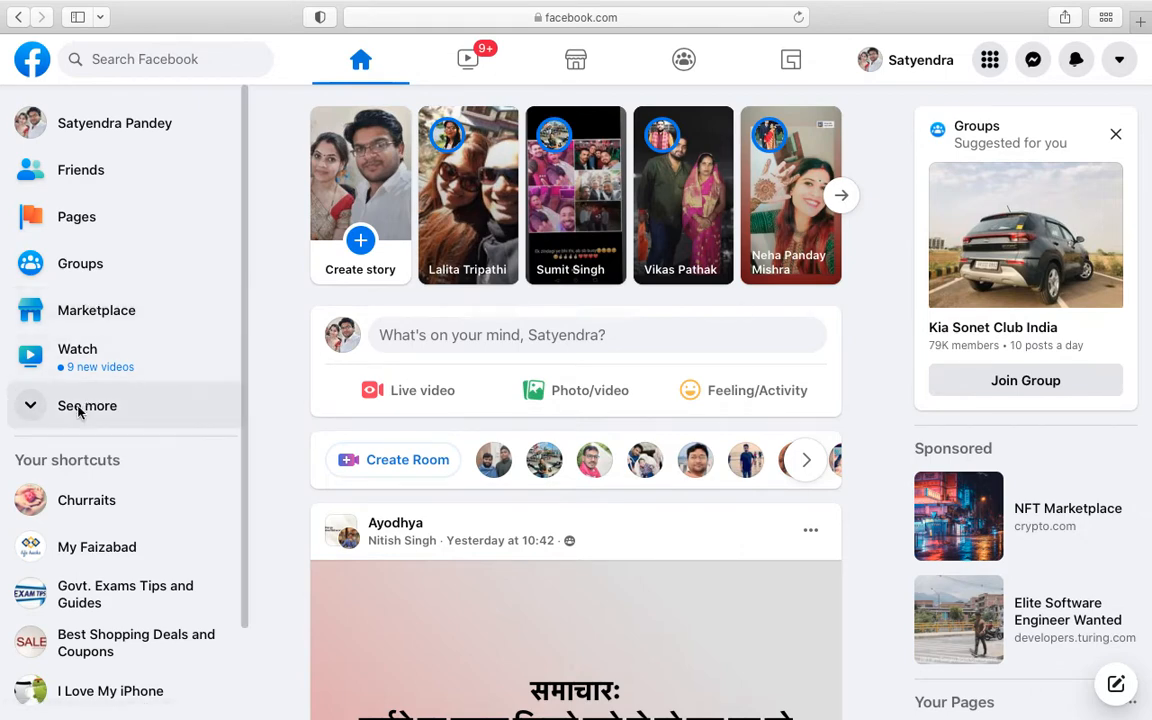
# Expand the left sidebar with See more and go to the Pages section
pyautogui.click(87, 405)
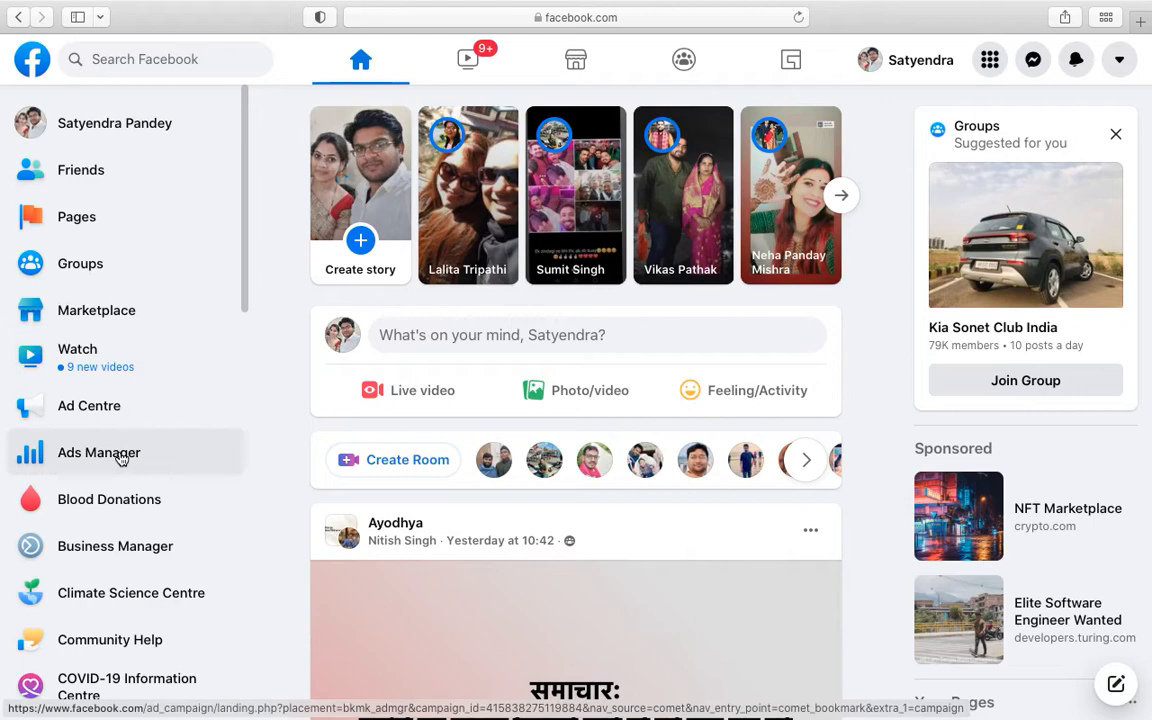
pyautogui.moveTo(114, 216)
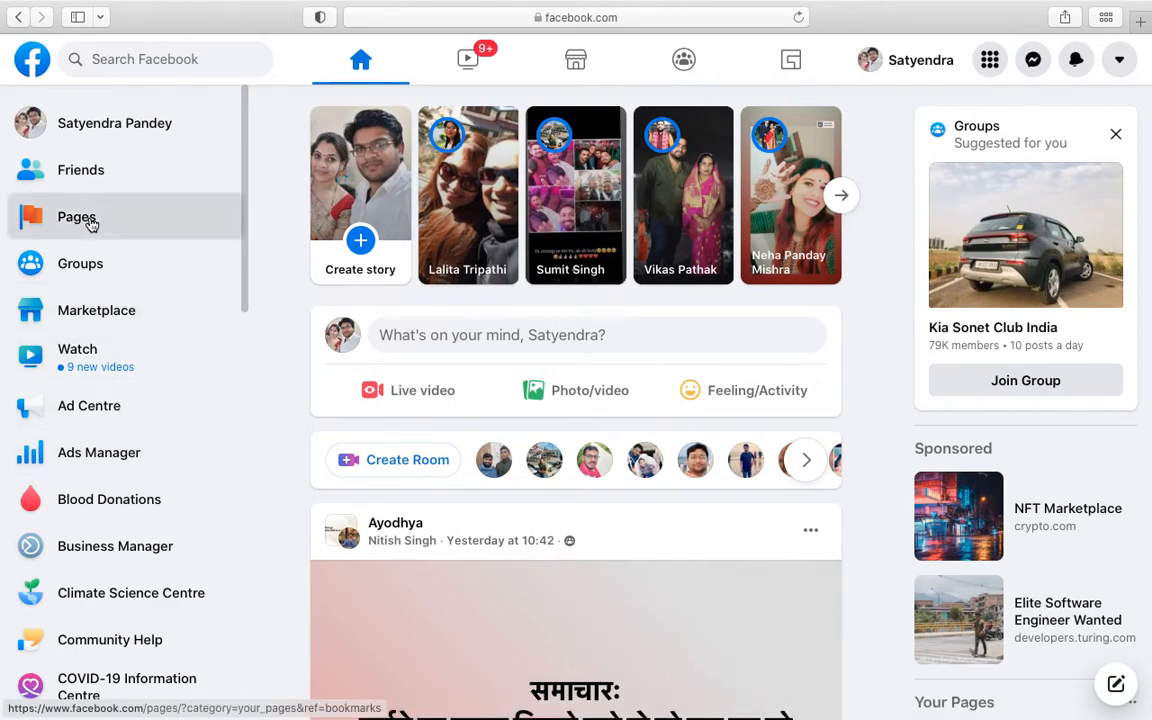
pyautogui.click(77, 217)
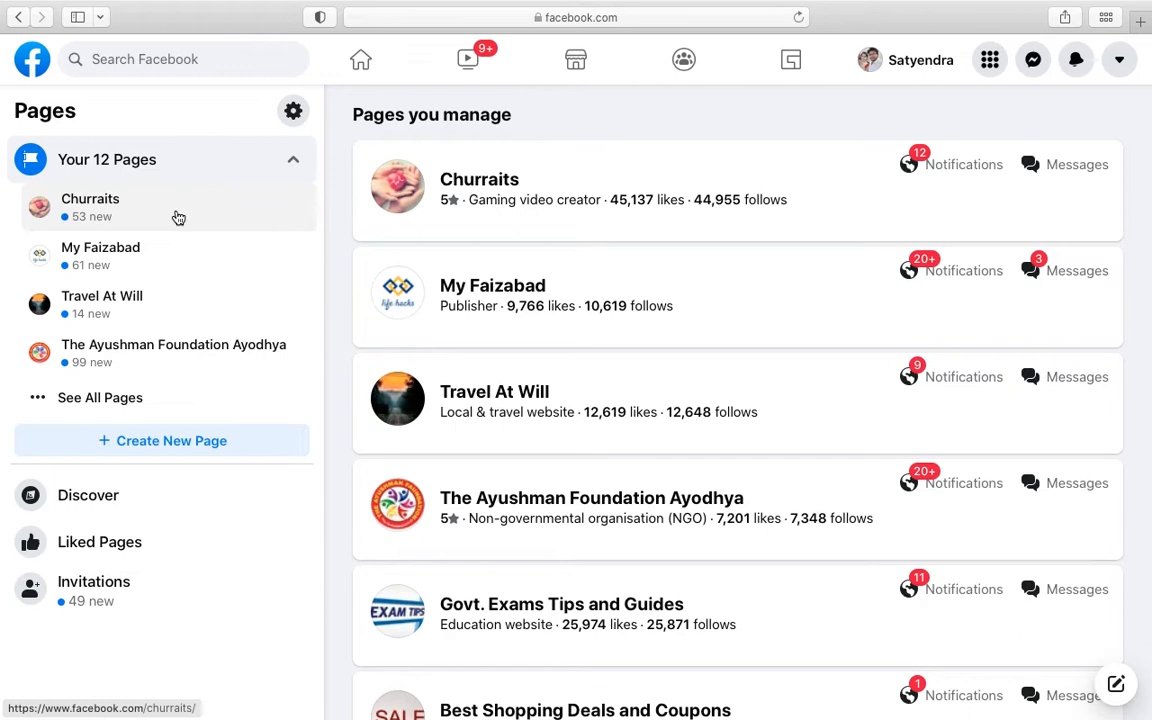
# Open the Churraits Page and go to its Settings from the Manage Page sidebar
pyautogui.click(90, 198)
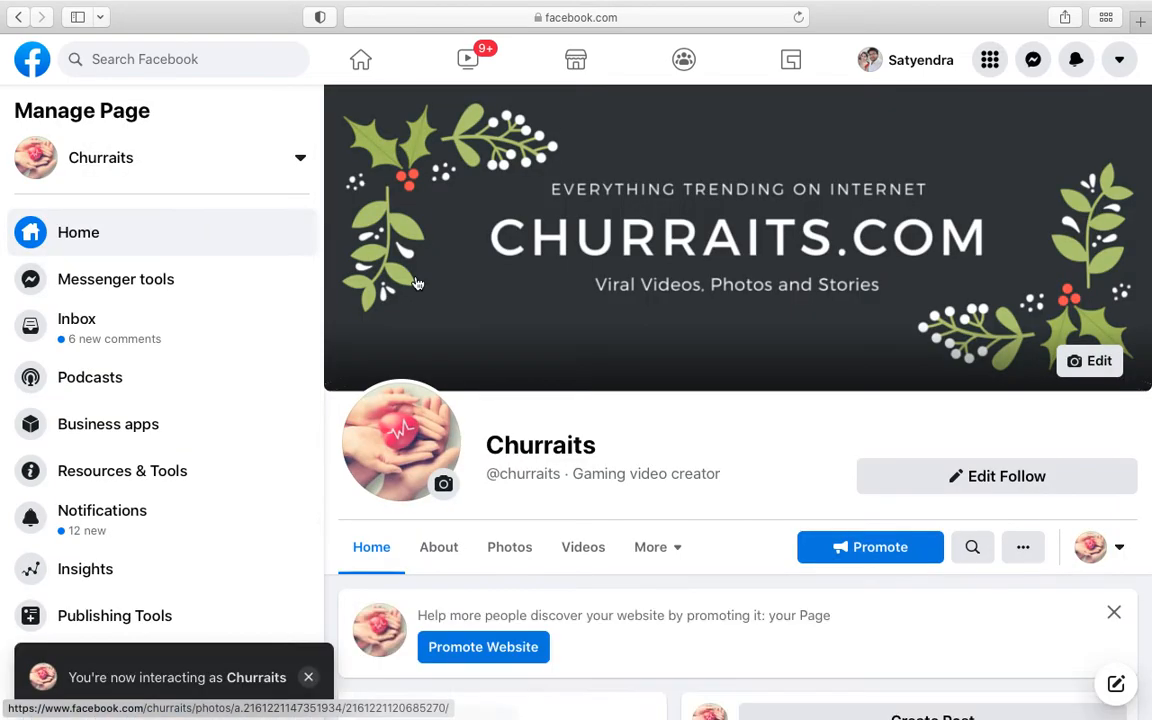
pyautogui.scroll(-3)
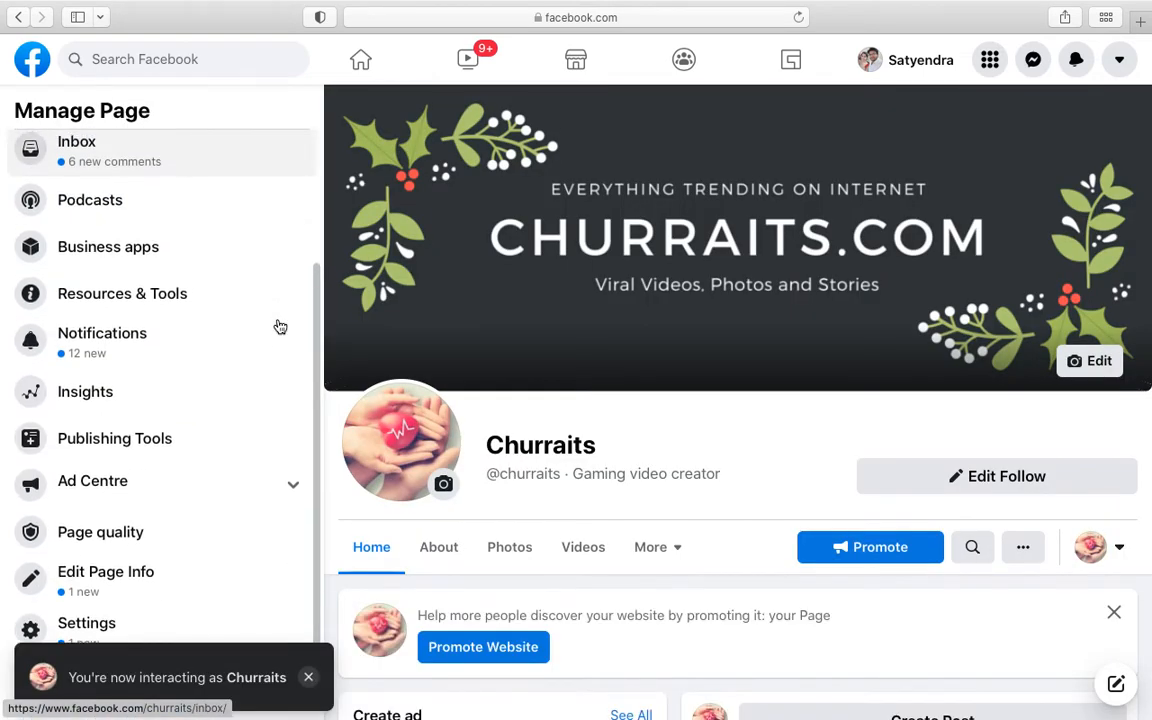
pyautogui.scroll(-3)
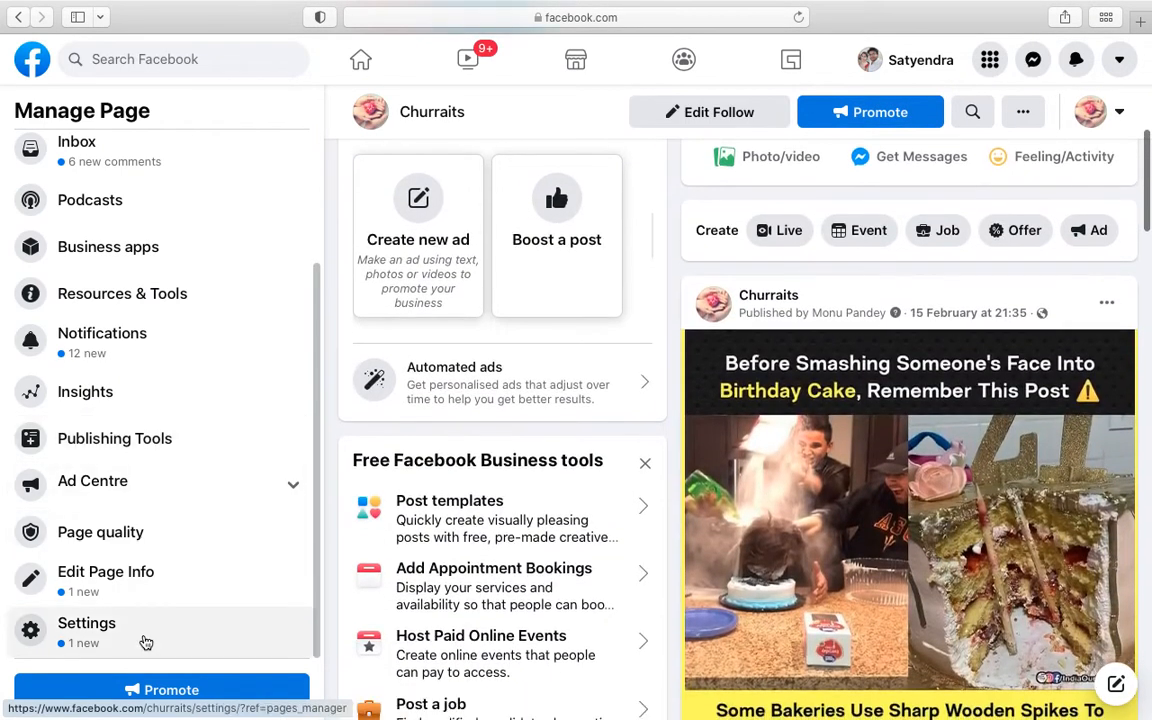
pyautogui.click(86, 622)
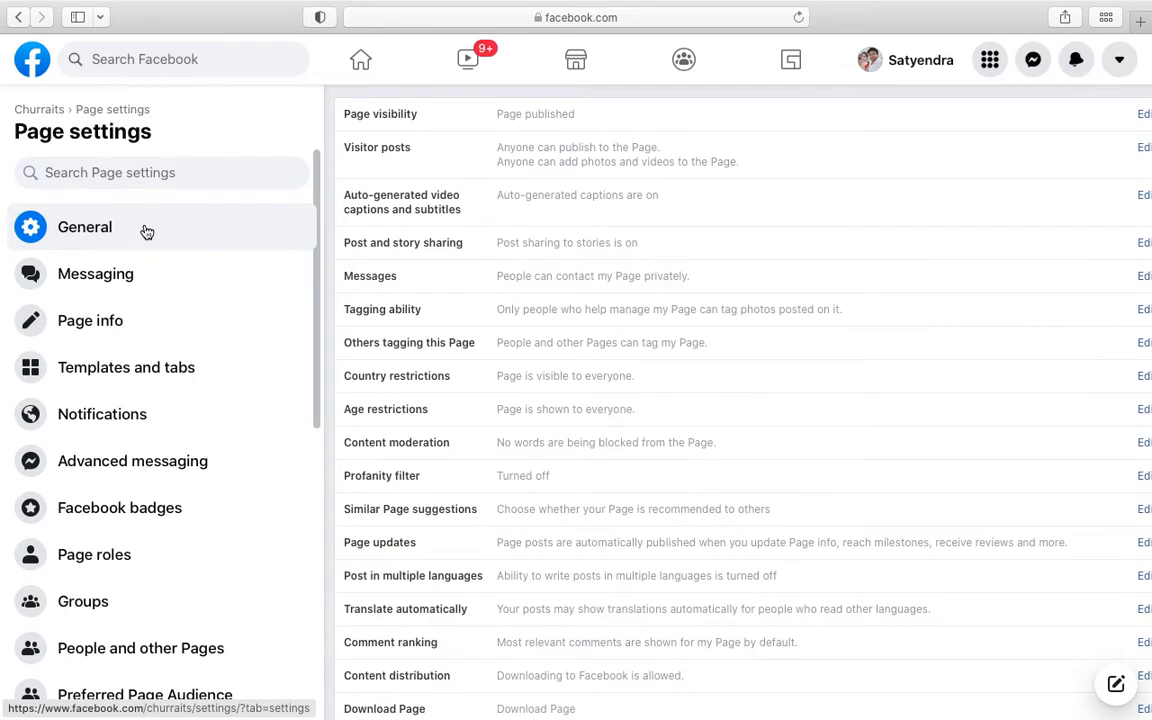
pyautogui.moveTo(438, 127)
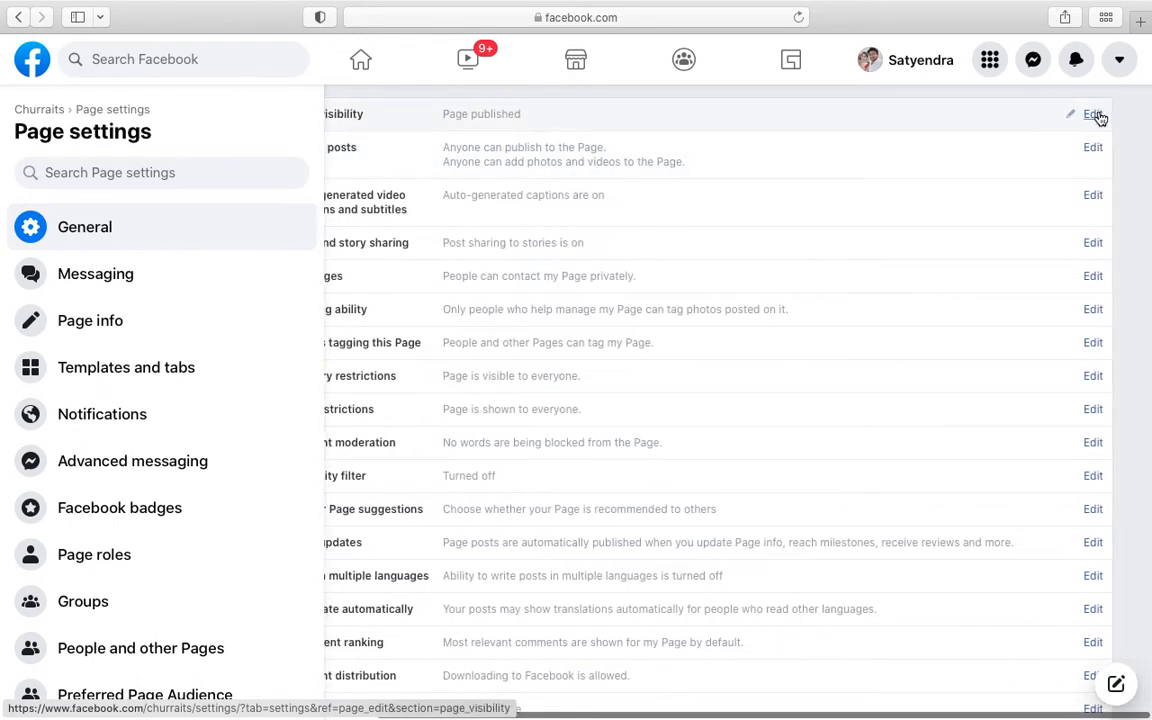
# Change Churraits' Page visibility to Page unpublished and save the change
pyautogui.click(1092, 113)
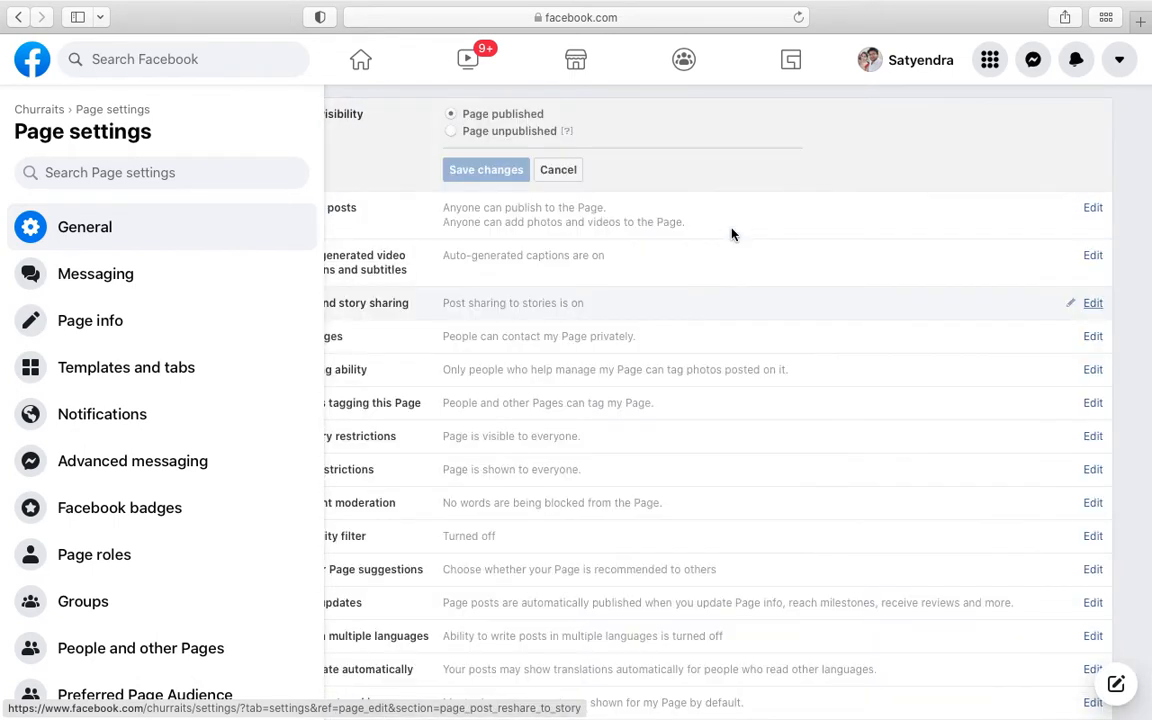
pyautogui.click(451, 131)
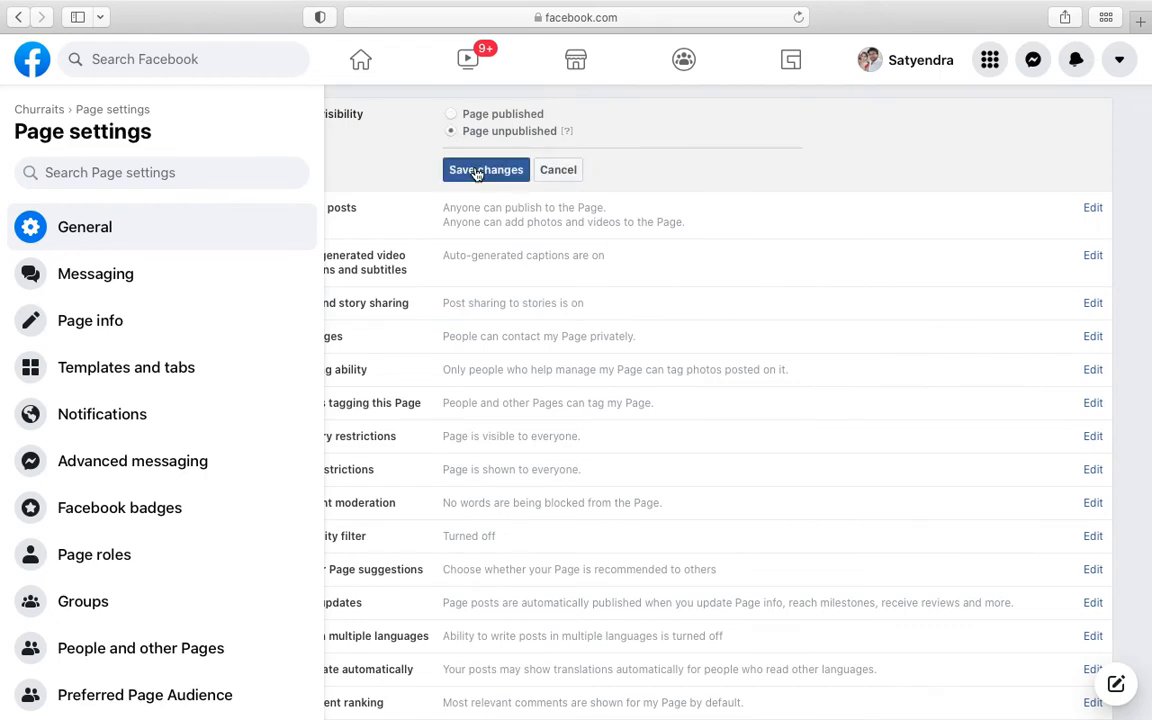
pyautogui.click(485, 169)
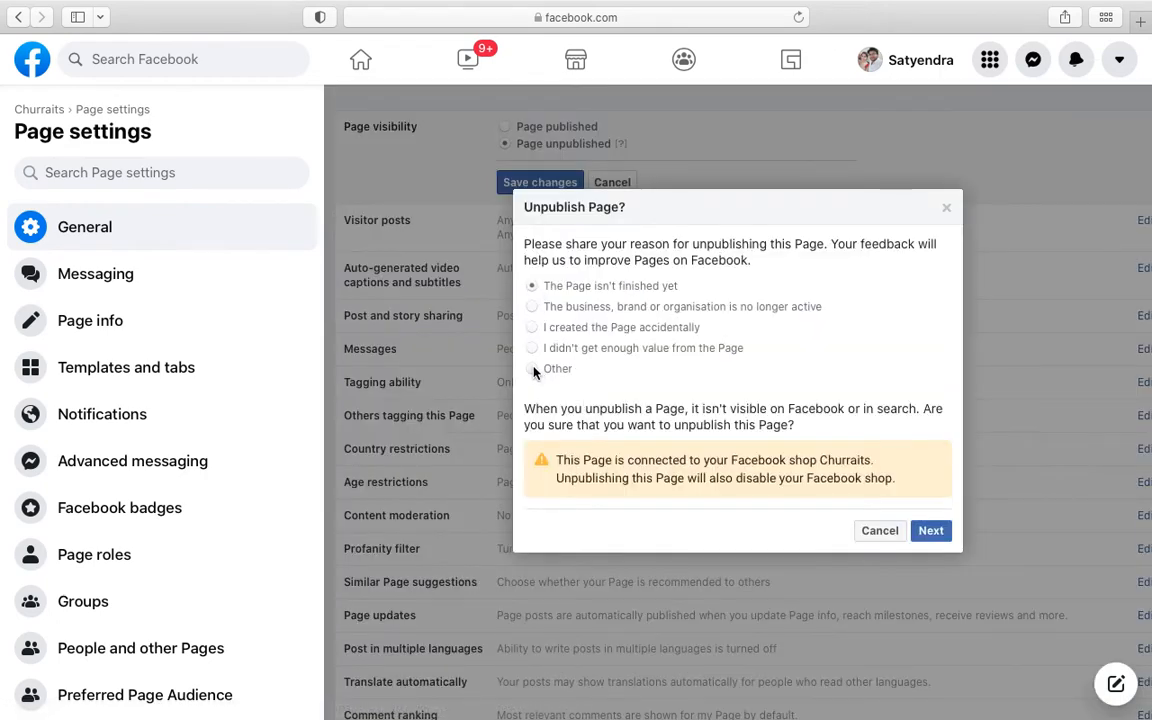
# Unpublish Churraits with 'Other' as the reason and dismiss the confirmation
pyautogui.click(532, 368)
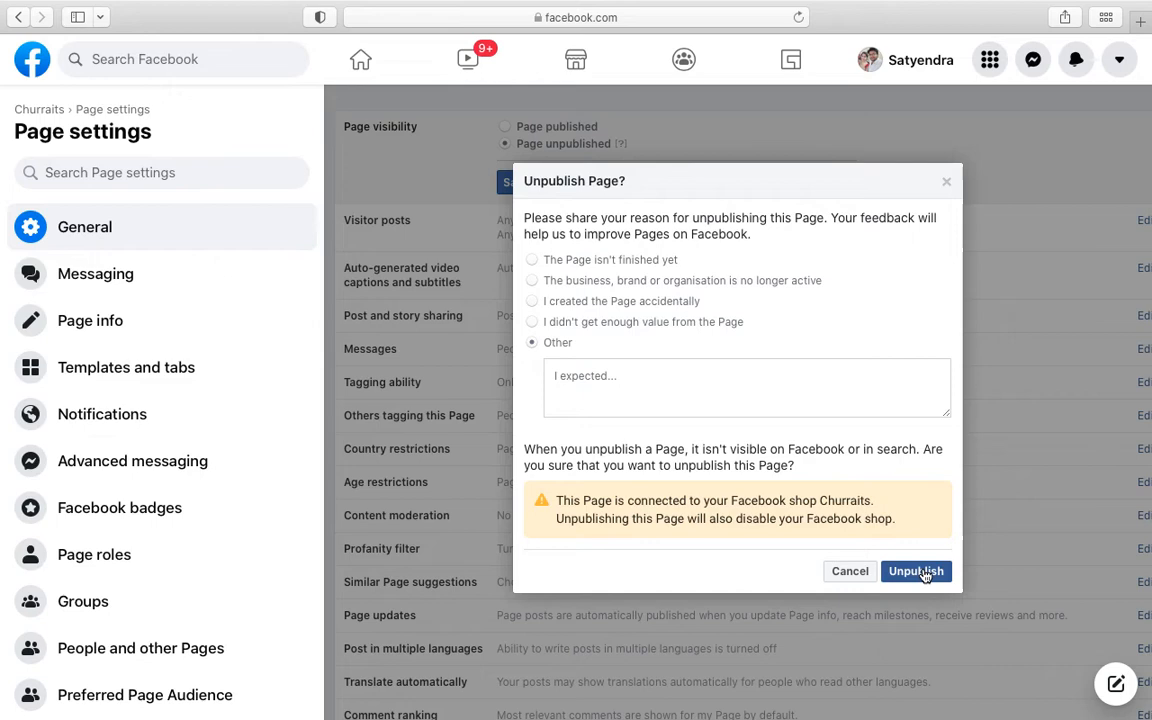
pyautogui.click(915, 571)
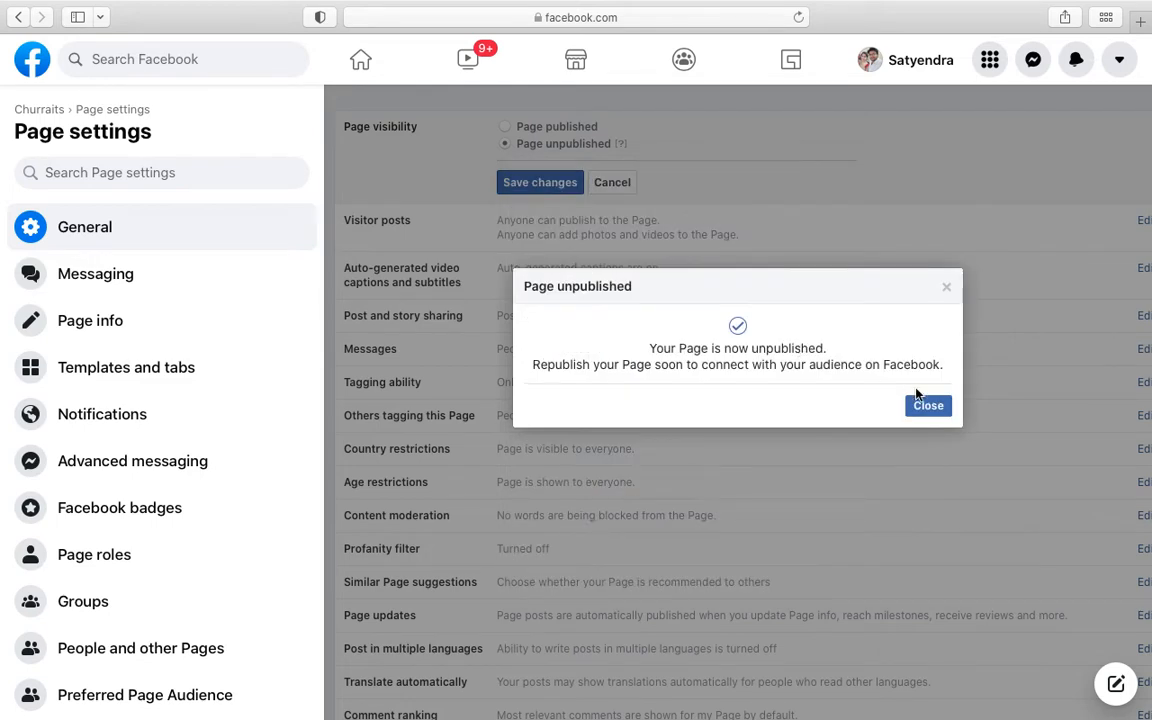
pyautogui.click(927, 405)
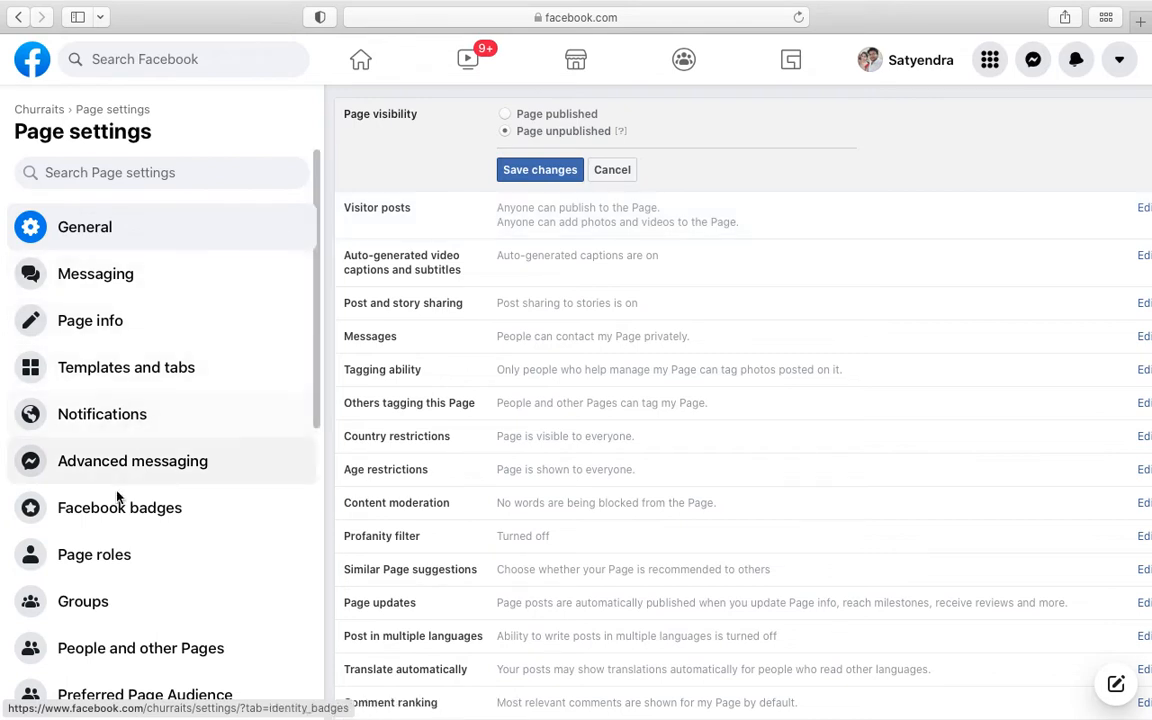
# Open Page roles and review the Assign a new Page role choices, leaving Editor selected
pyautogui.click(94, 554)
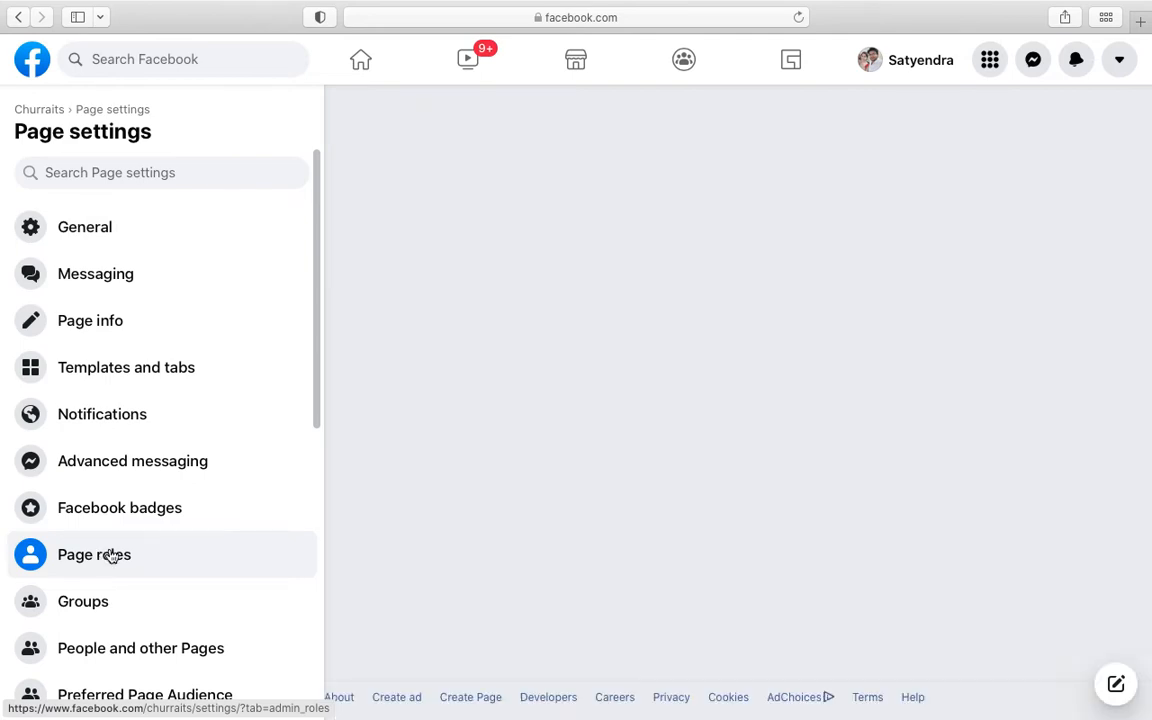
pyautogui.click(94, 554)
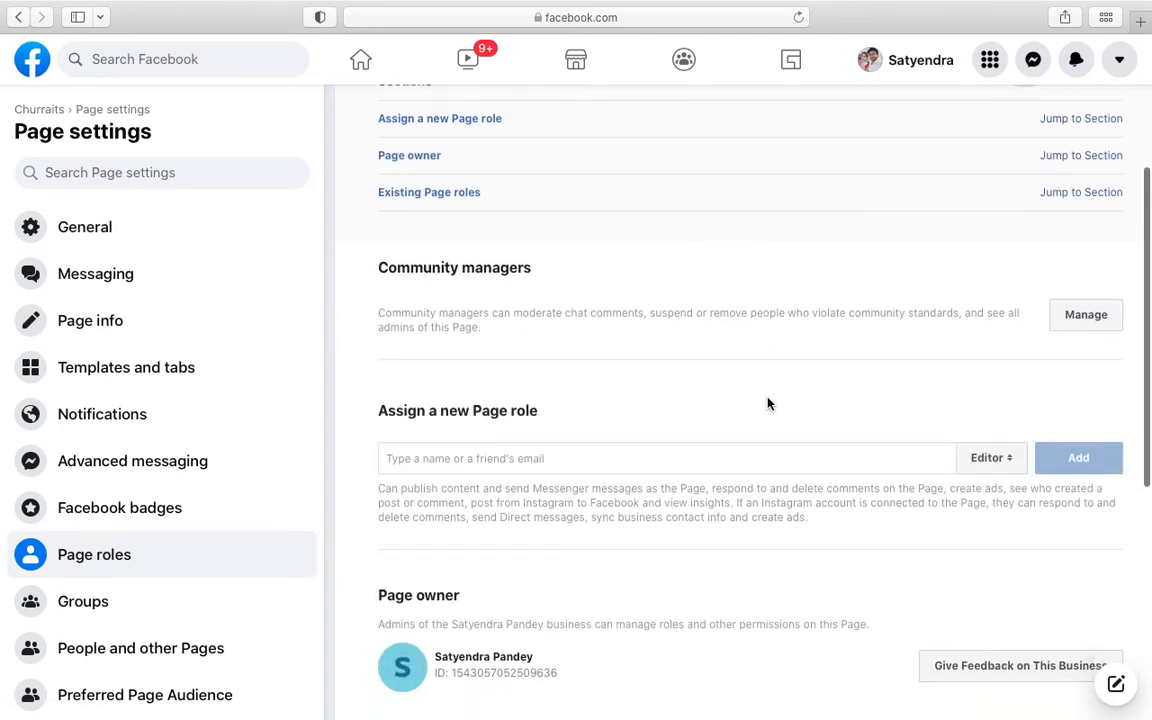
pyautogui.scroll(-3)
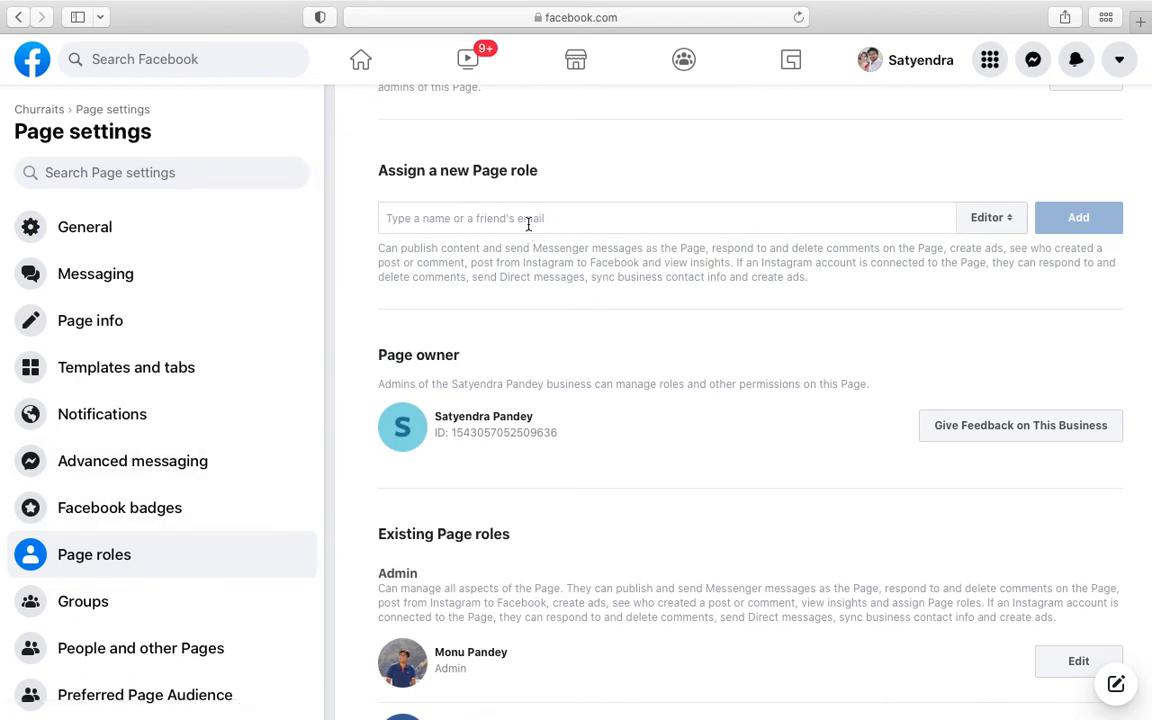
pyautogui.click(991, 217)
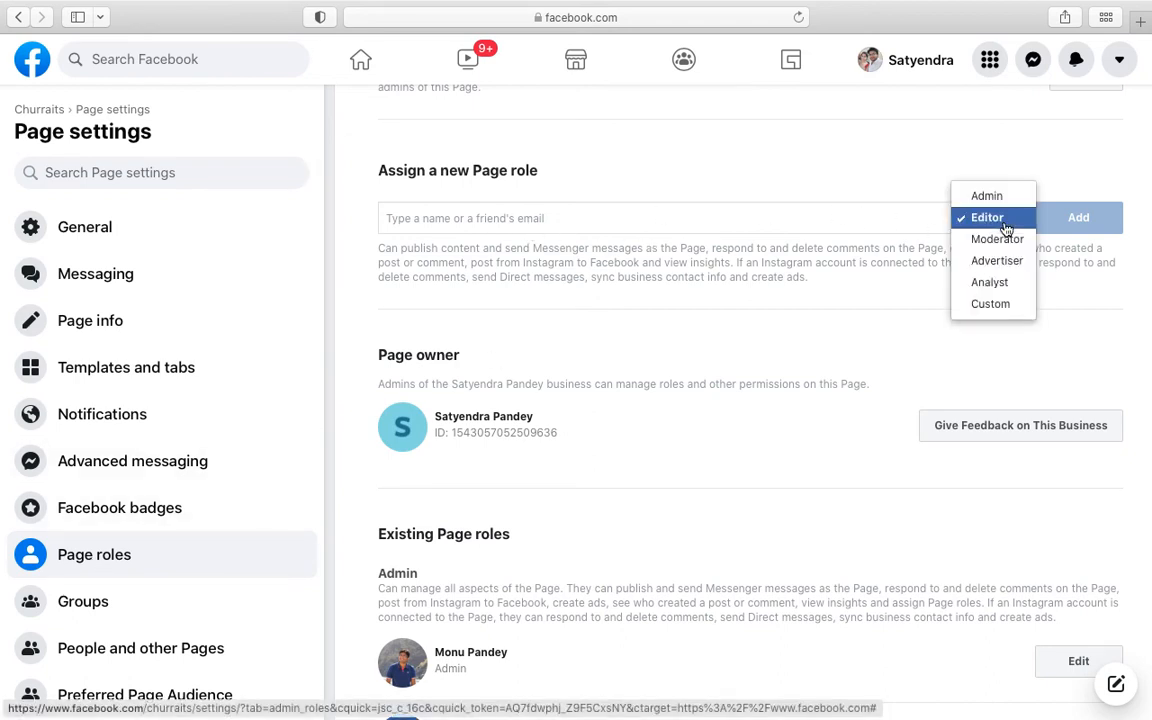
pyautogui.moveTo(989, 282)
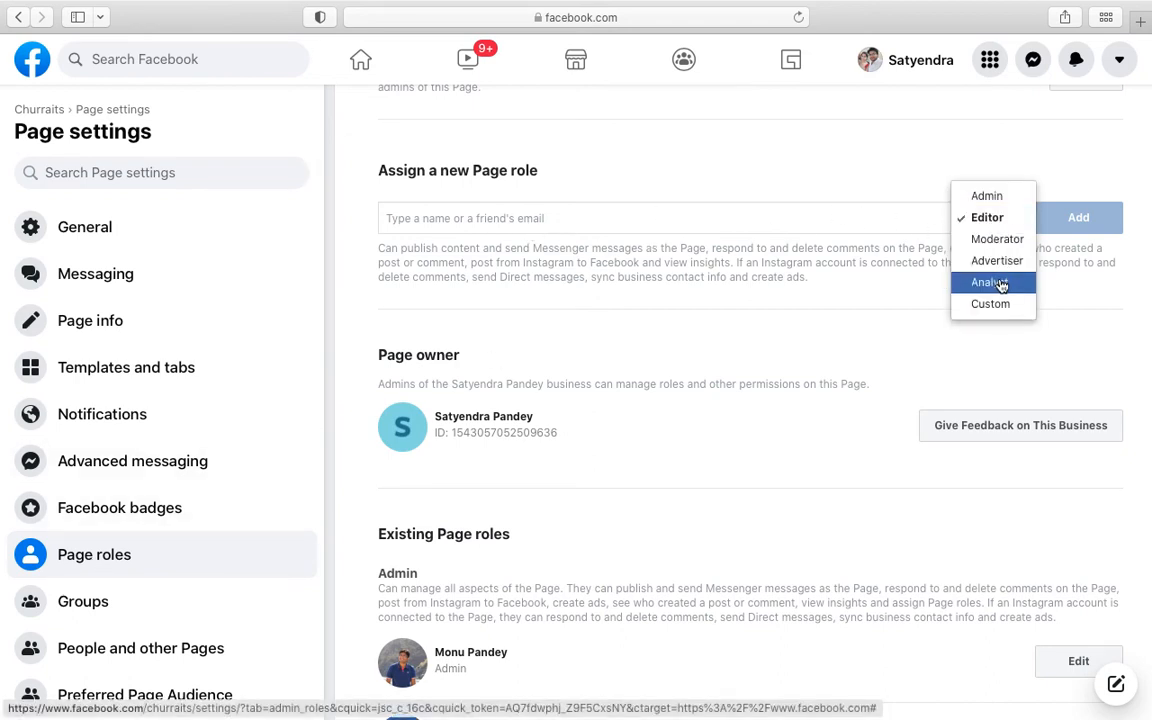
pyautogui.moveTo(860, 318)
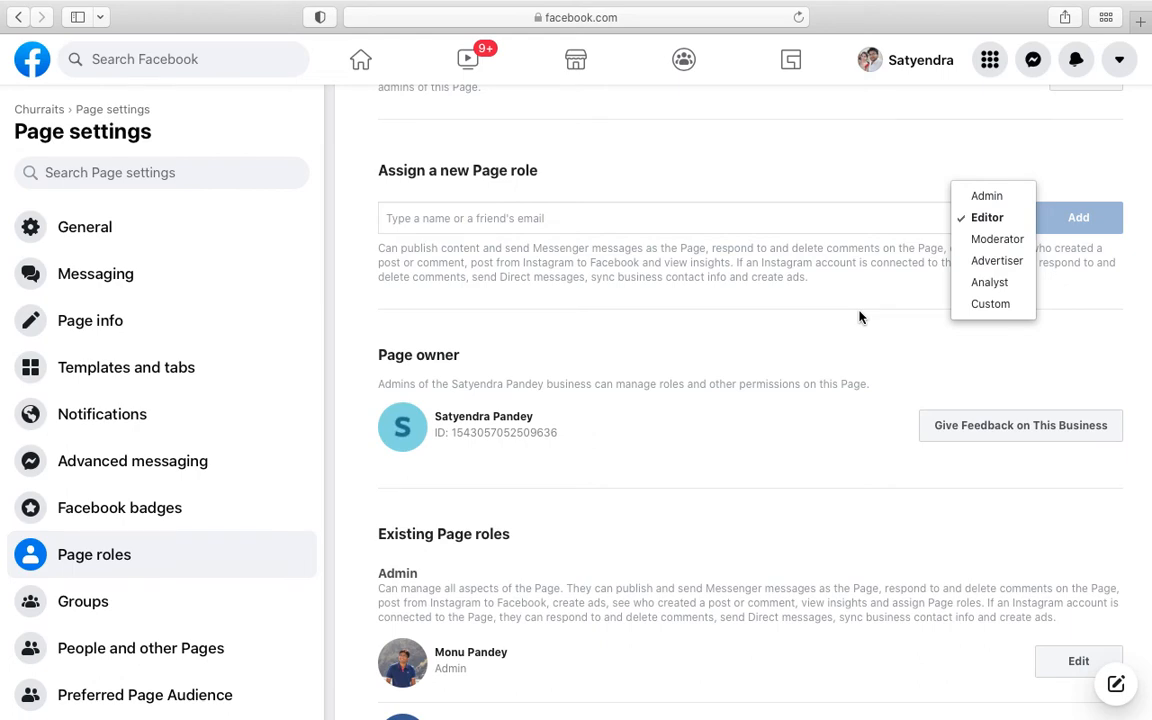
pyautogui.click(987, 217)
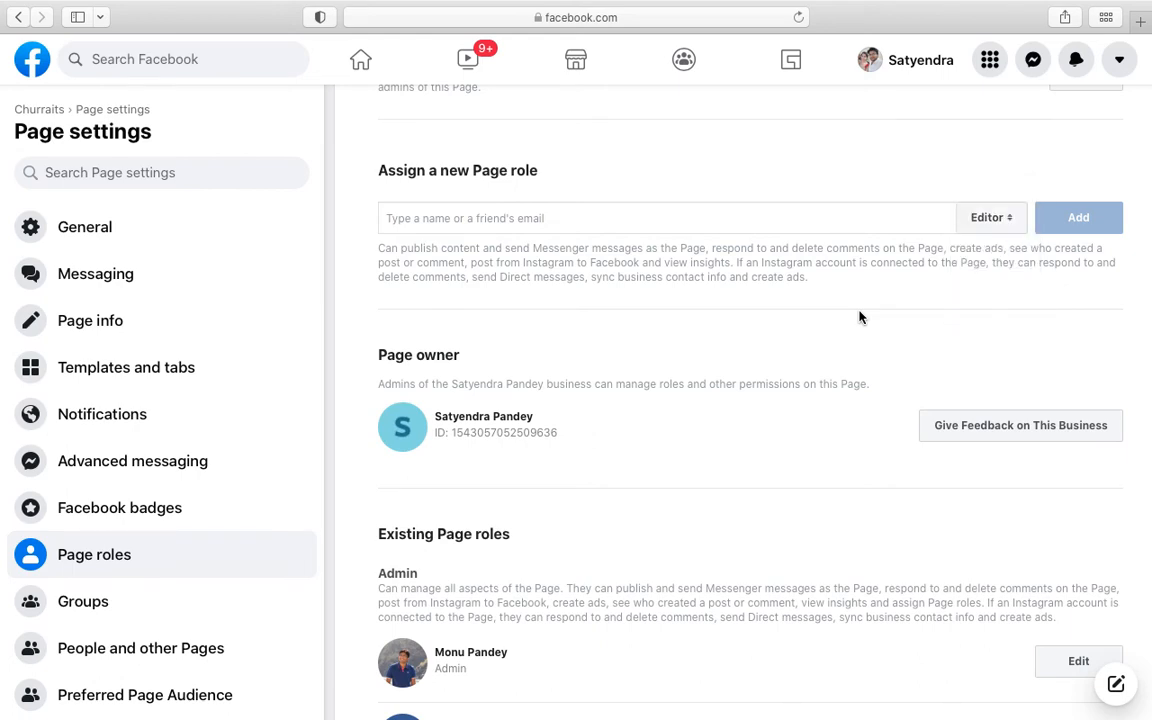